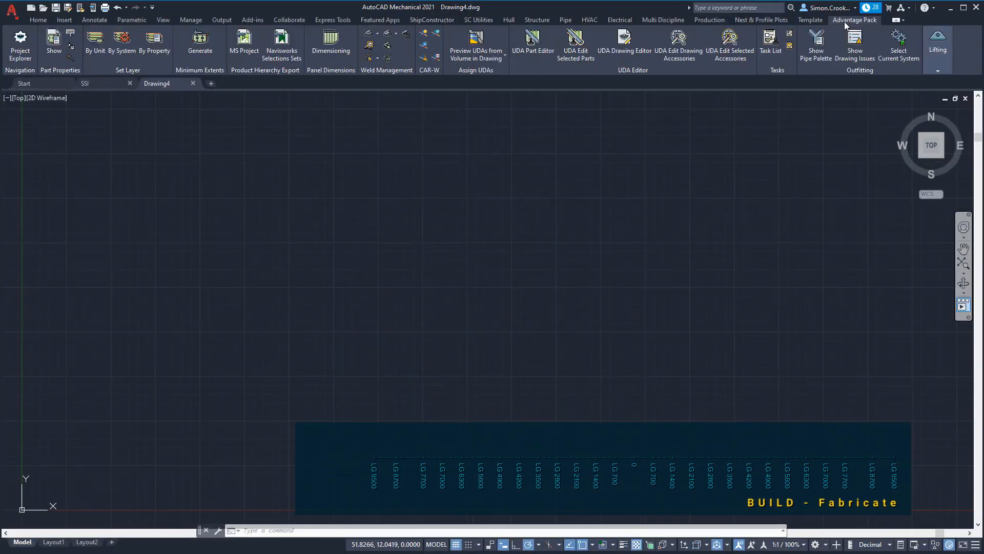
Review the project task list and choose PL08 8 mm plate stock for a new nest.
left_click(771, 45)
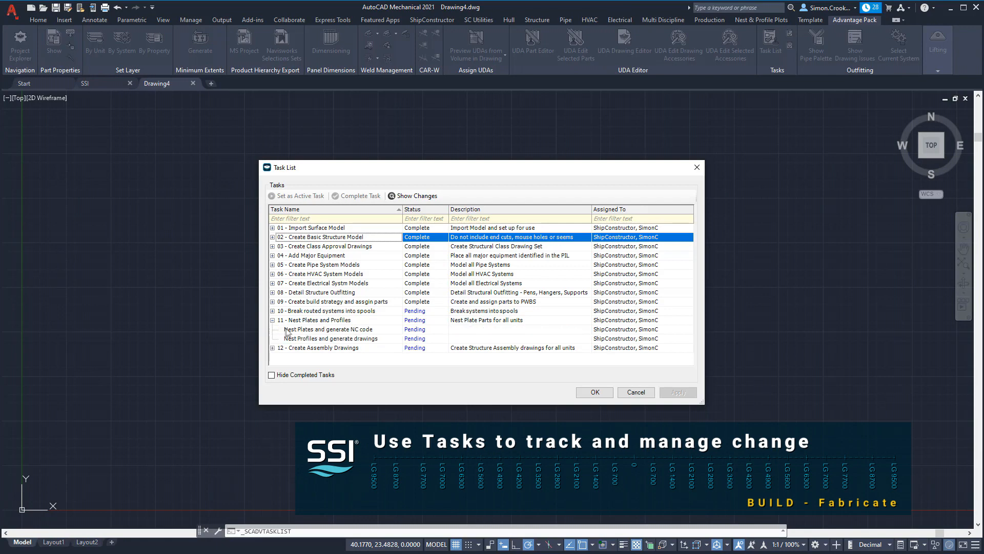
left_click(326, 330)
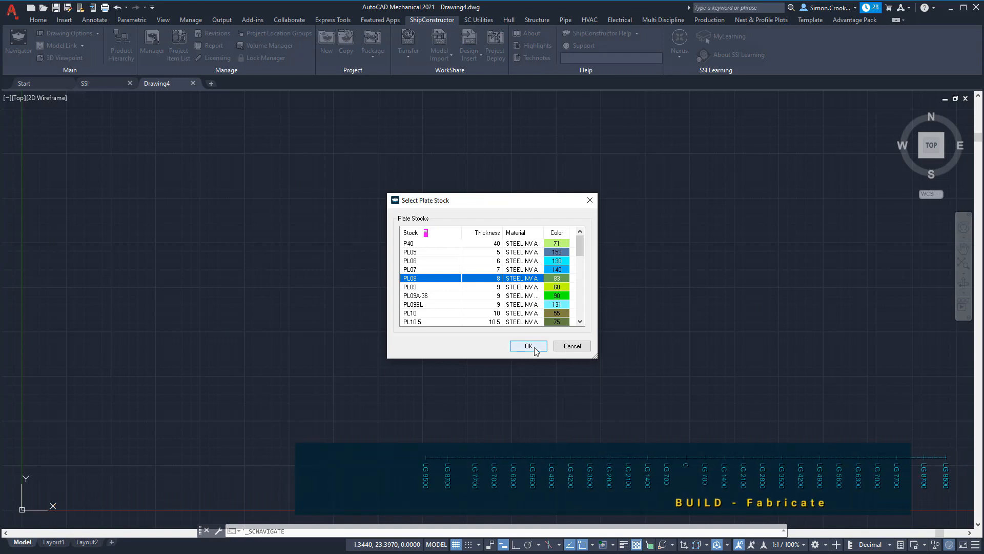
Confirm PL08 stock and select block 311's 50 parts for automatic nesting.
left_click(528, 346)
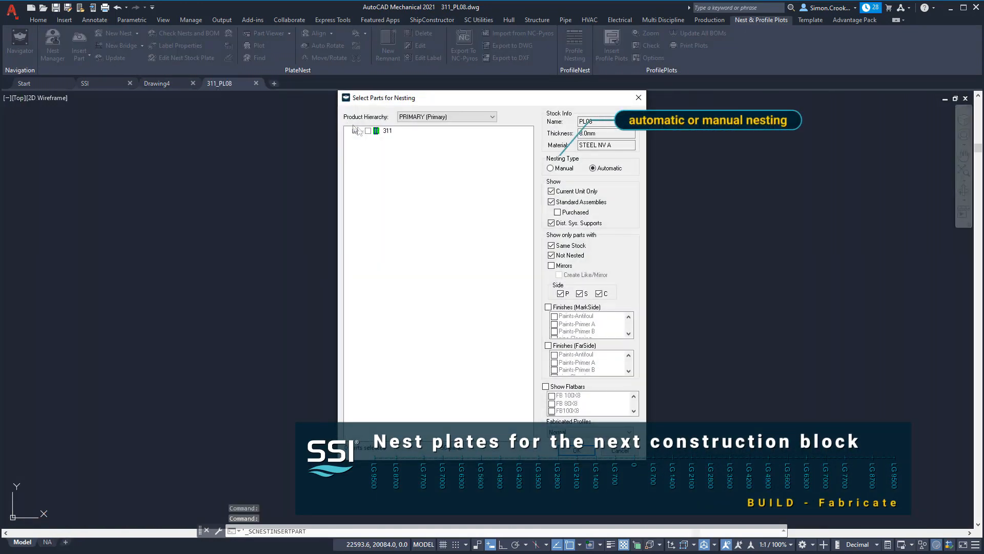
left_click(368, 130)
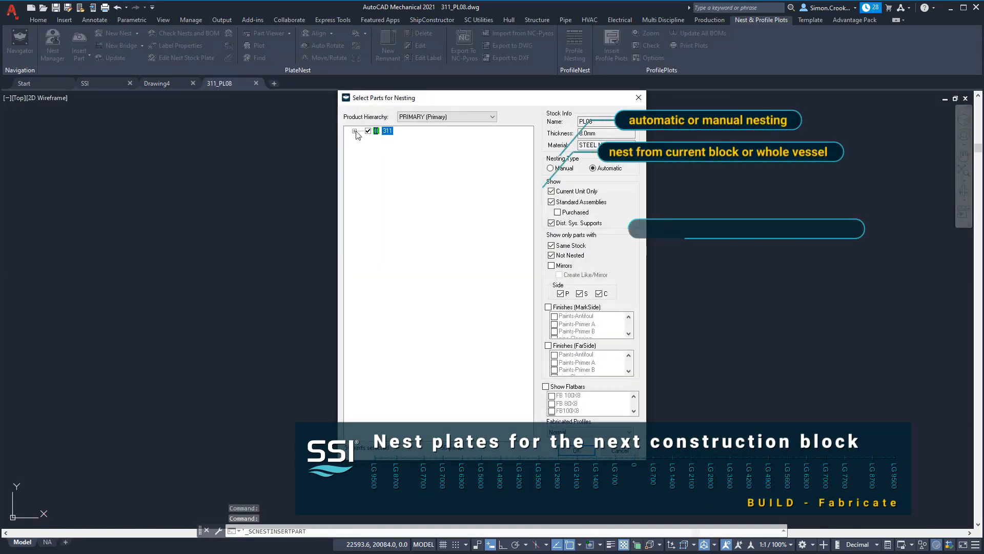
left_click(356, 133)
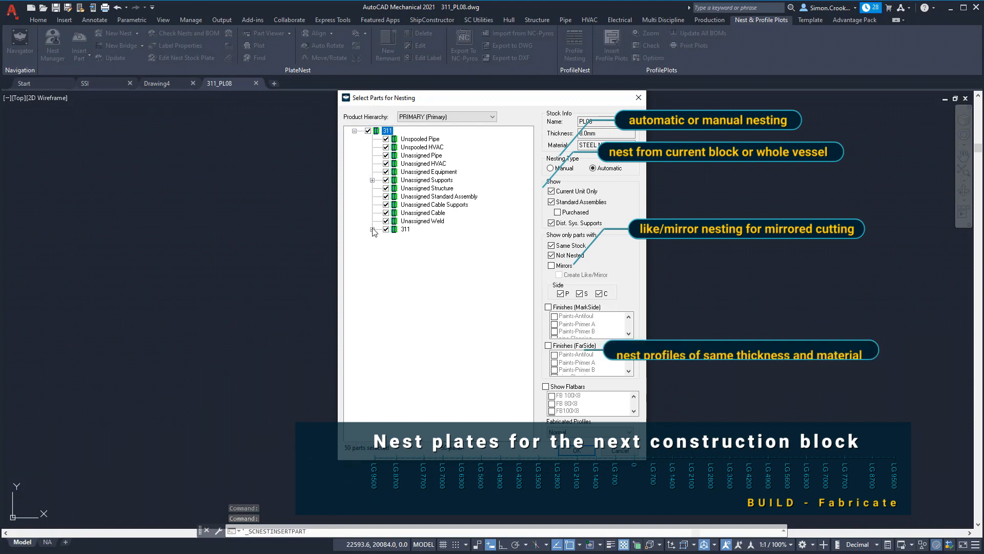
left_click(372, 229)
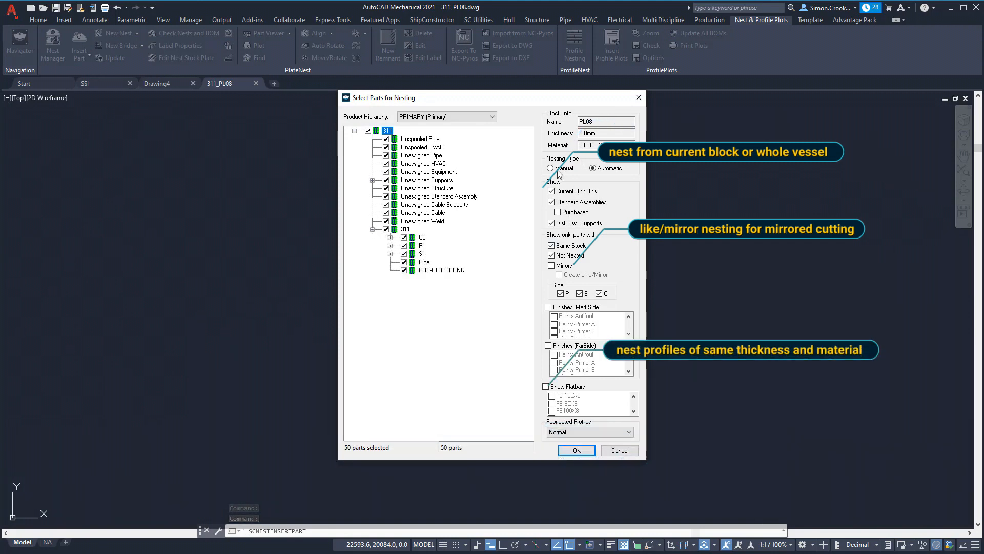
left_click(593, 167)
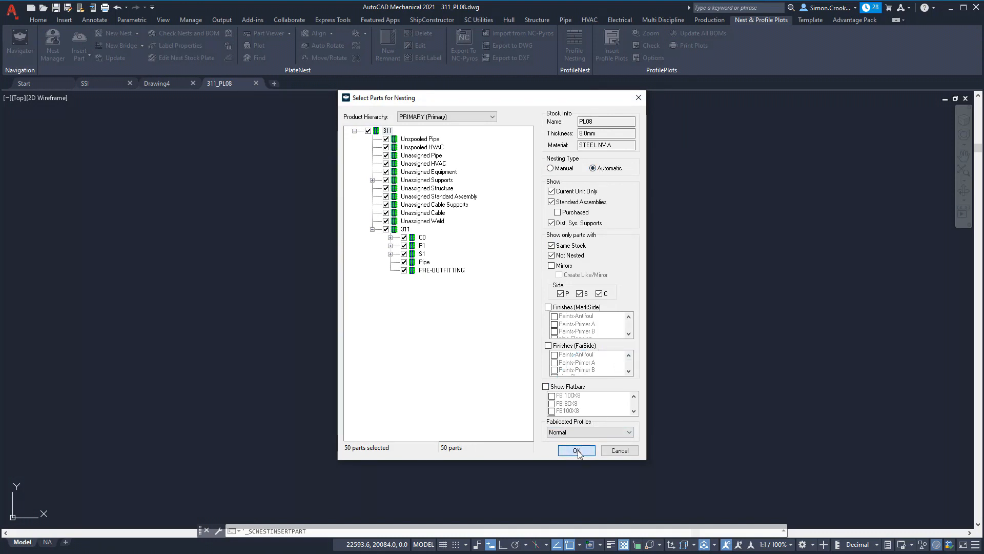
Generate nest 311_PL08-001 with Use Optimizer on and Use Remnants kept.
left_click(575, 450)
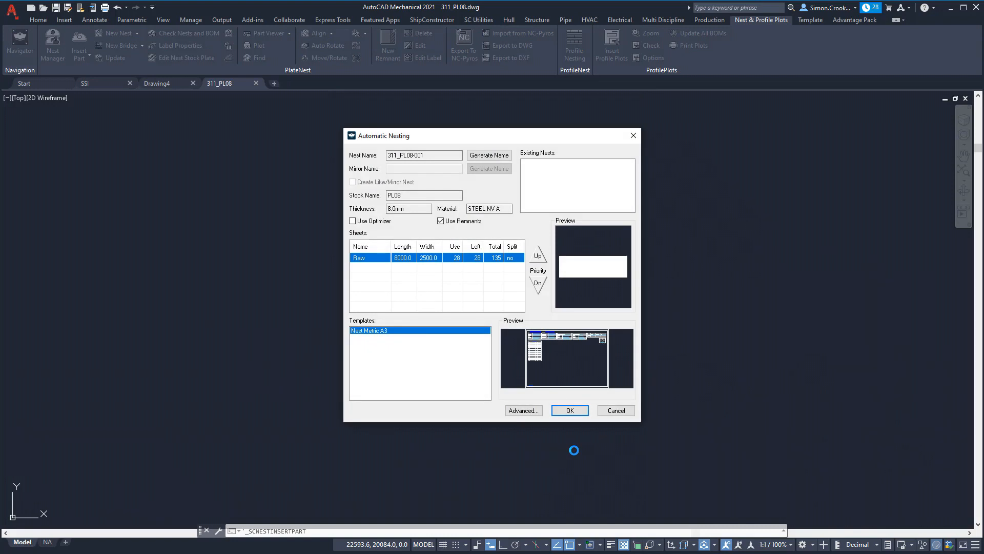
mouse_move(510, 363)
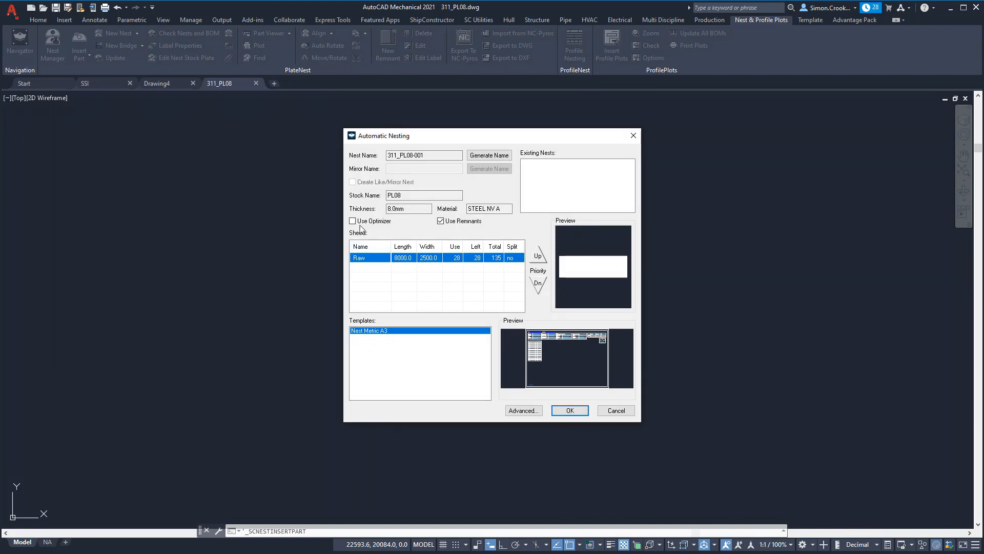
left_click(351, 220)
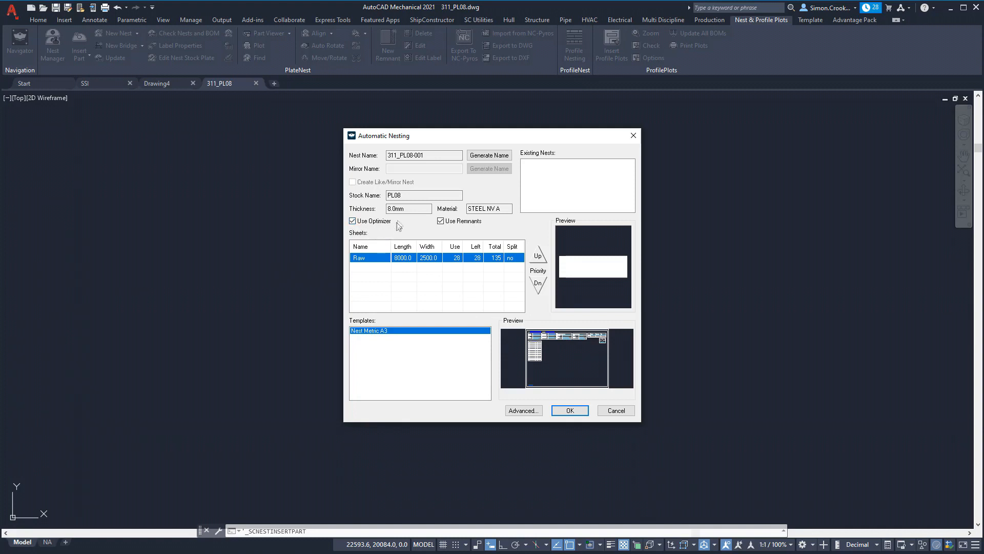
mouse_move(419, 166)
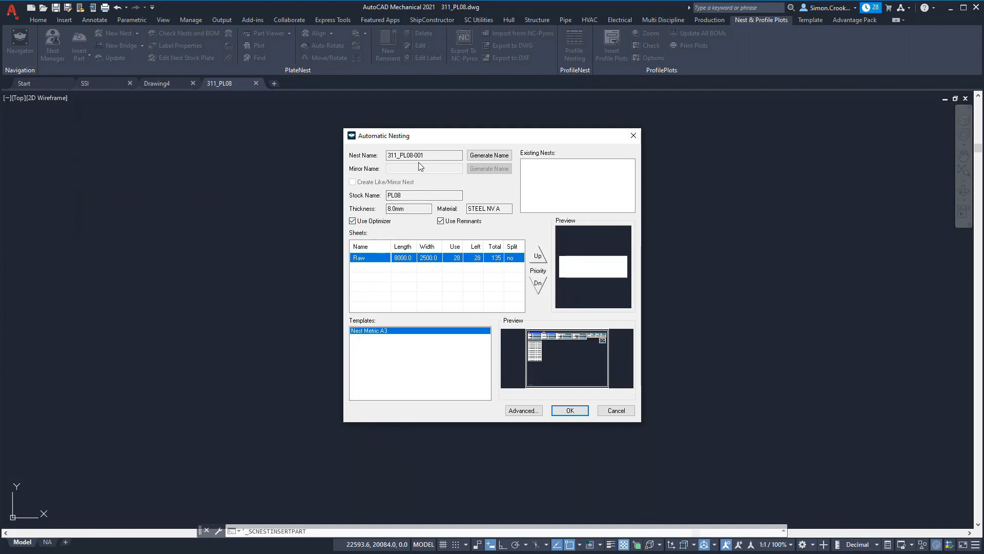
mouse_move(508, 379)
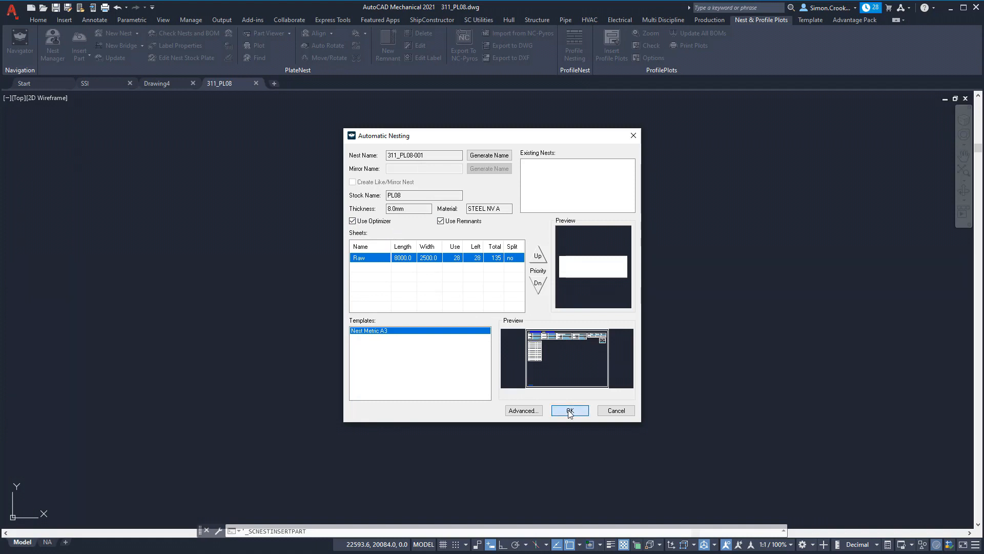
left_click(569, 410)
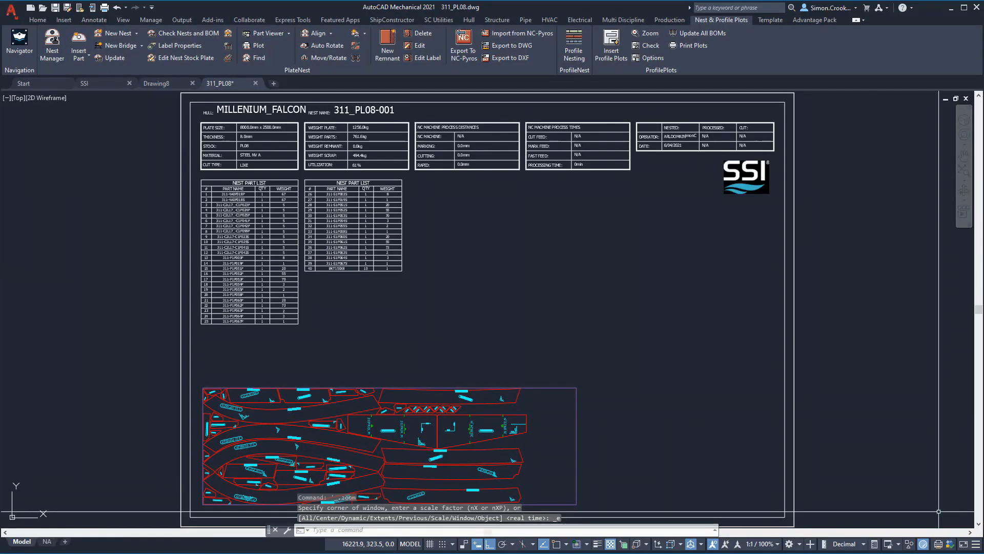
Zoom a window around the unused right end of the nested plate.
type("w")
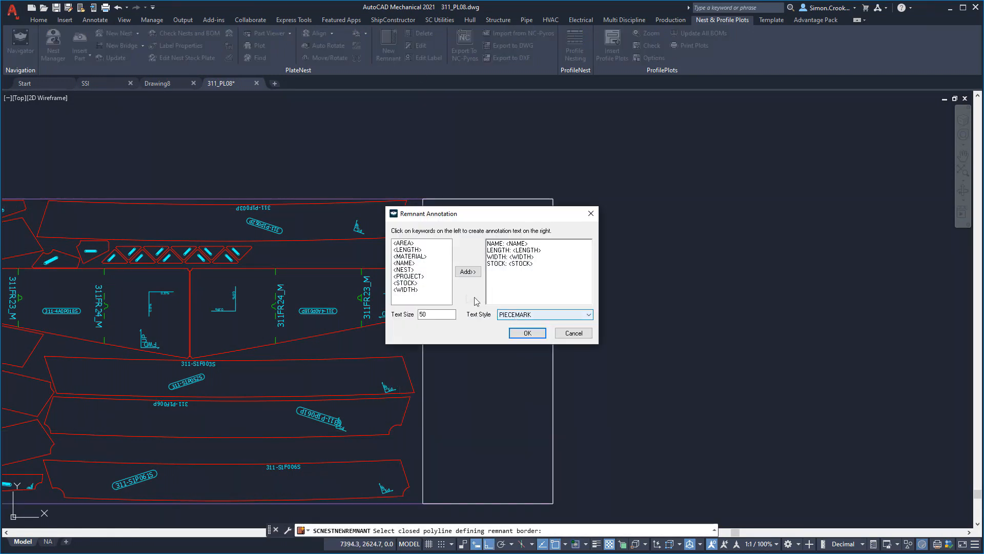
Accept the remnant annotation text for the leftover right end of the plate.
left_click(526, 332)
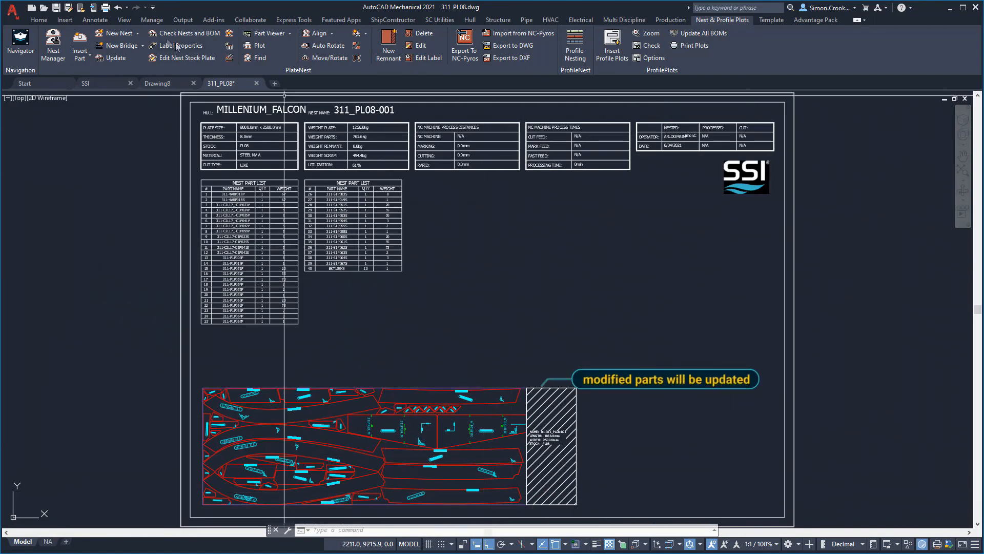
Run Check Nests and BOM on all nests in the drawing with Update BOMs on.
left_click(186, 33)
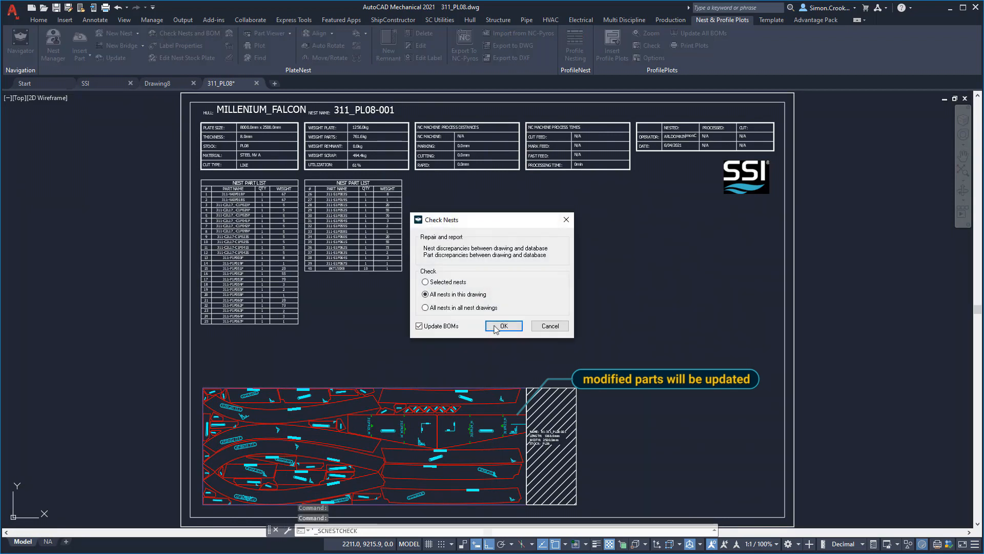
left_click(502, 326)
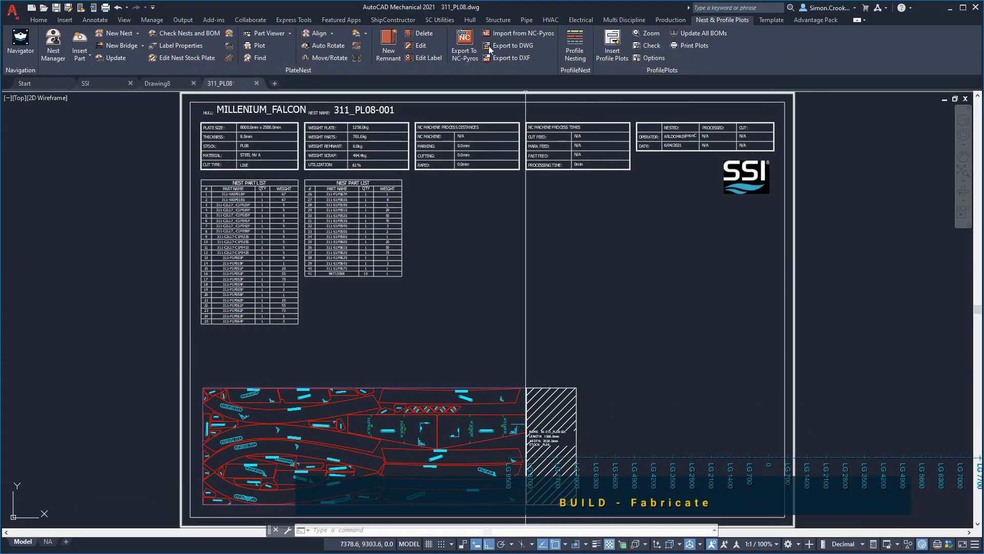
Export nest 311_PL08-001 to NC-Pyros and open it there as a DXF.
left_click(464, 33)
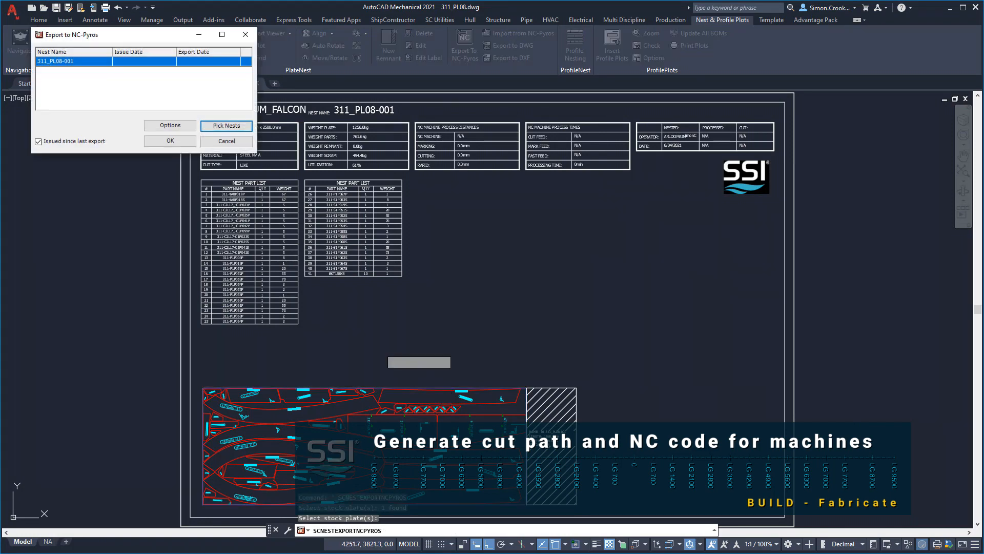
left_click(169, 140)
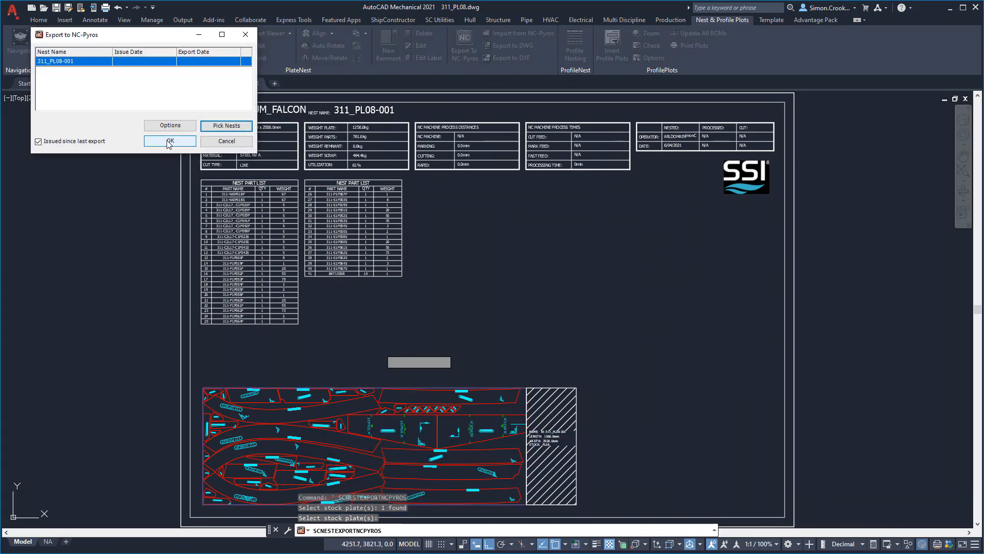
left_click(169, 141)
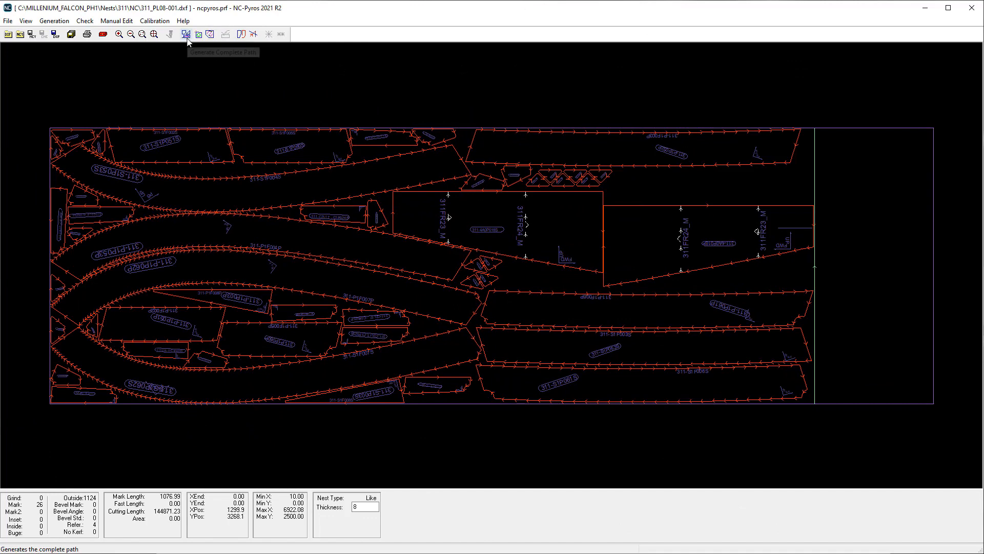
Generate the complete cut path for the nest and play its cutting simulation.
left_click(185, 35)
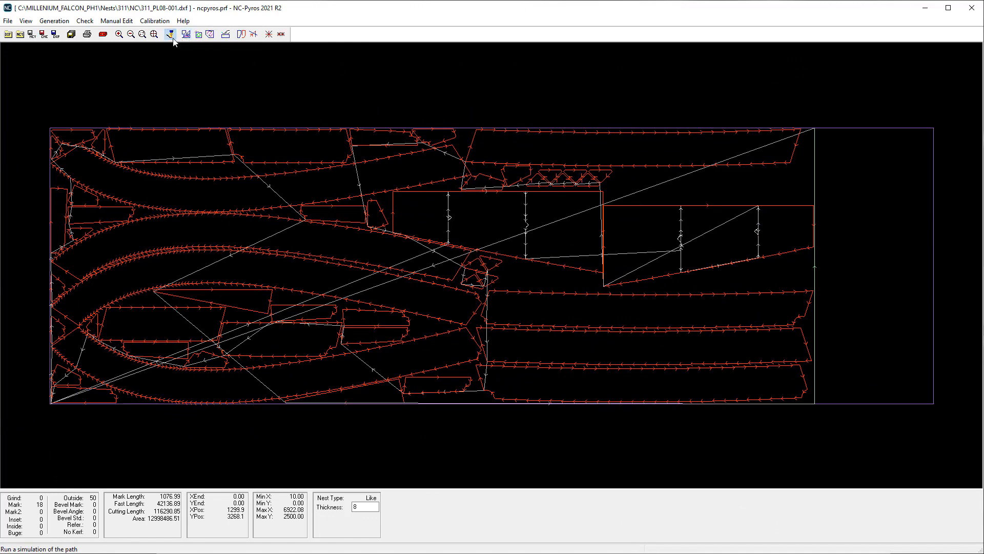
left_click(169, 34)
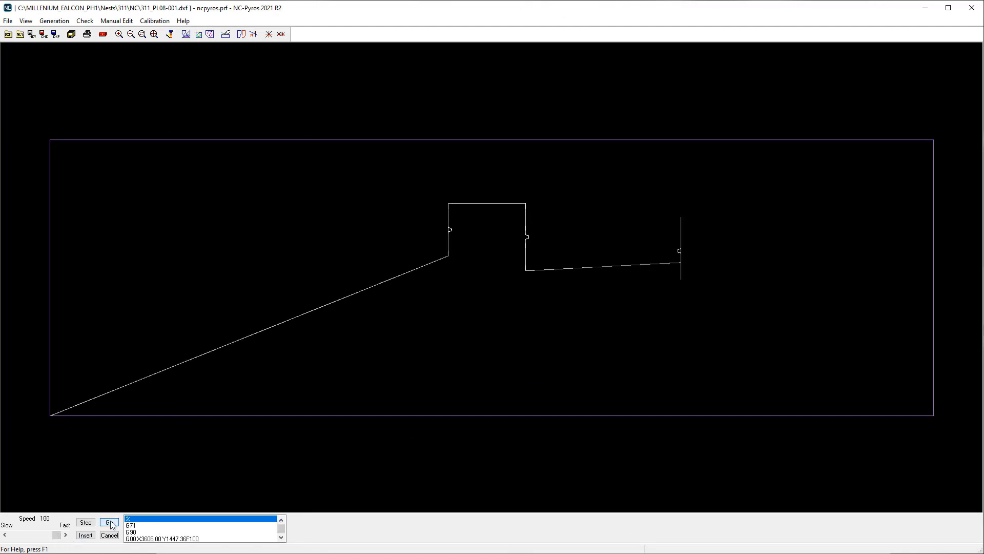
left_click(109, 522)
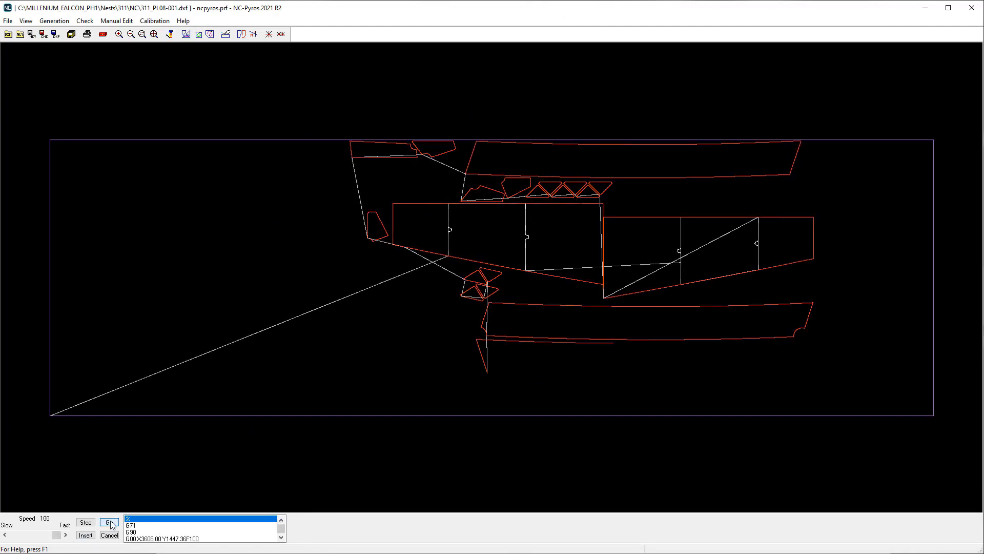
left_click(109, 522)
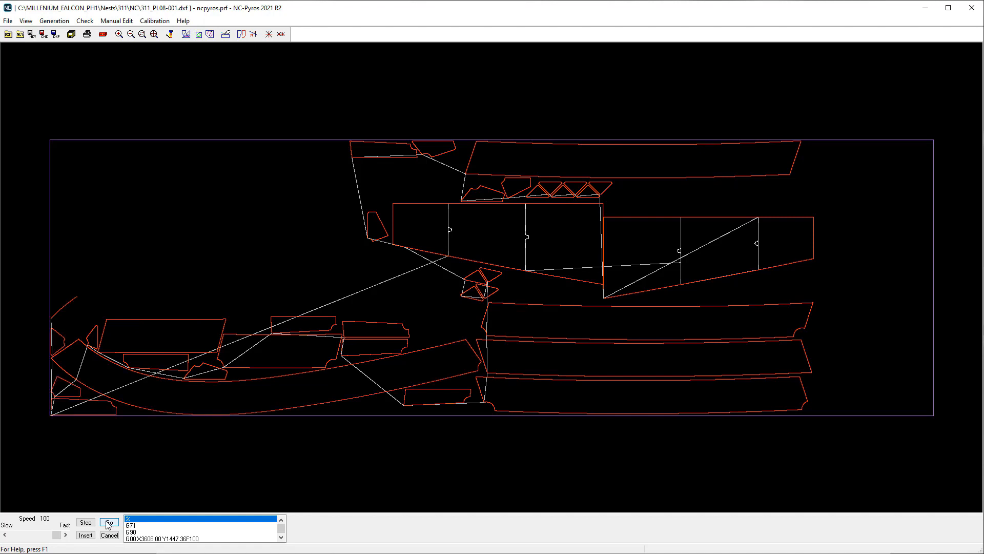
left_click(109, 522)
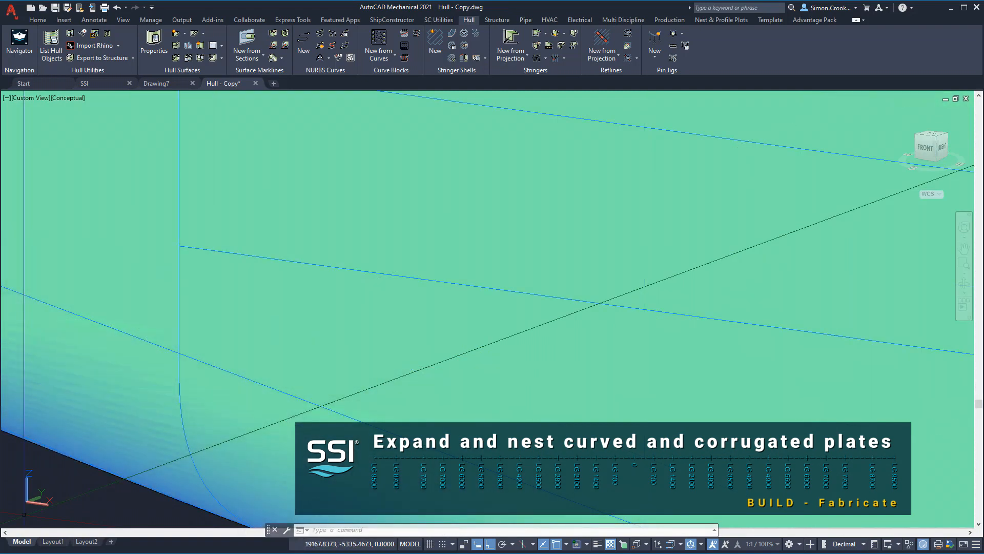
Mark section lines on the shell plate using the FRAMES location group.
left_click(246, 45)
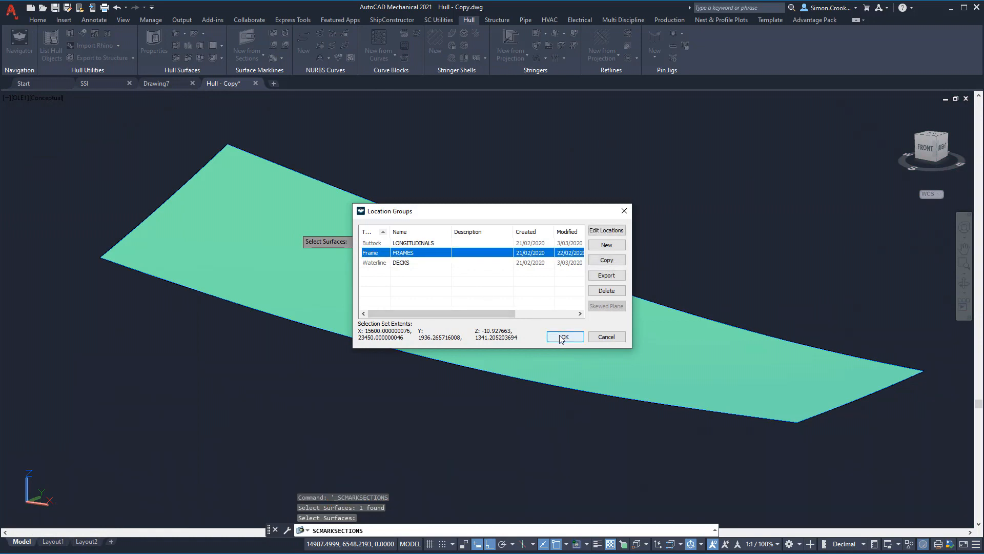
left_click(563, 337)
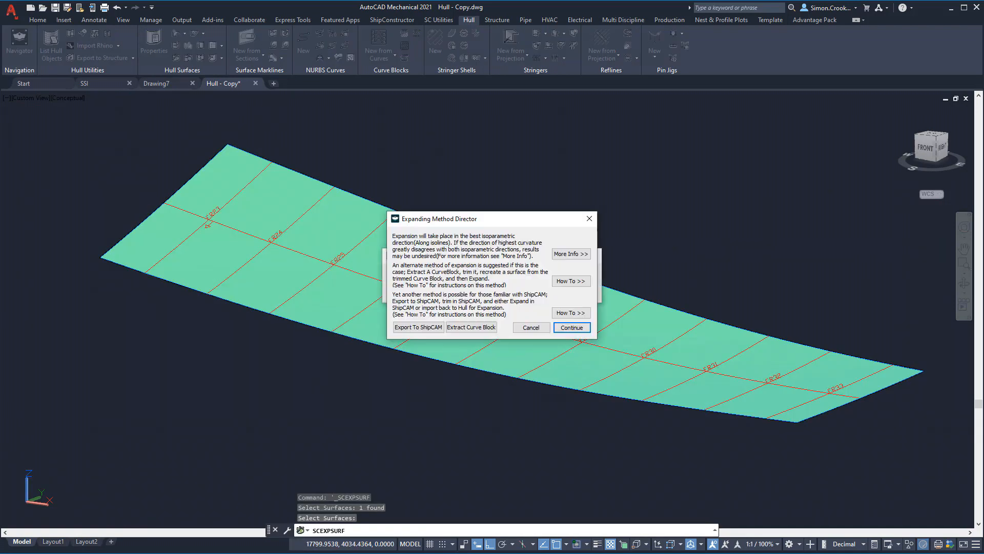
Expand the shell plate flat with 100 added stock aft and forward and forming templates.
left_click(572, 327)
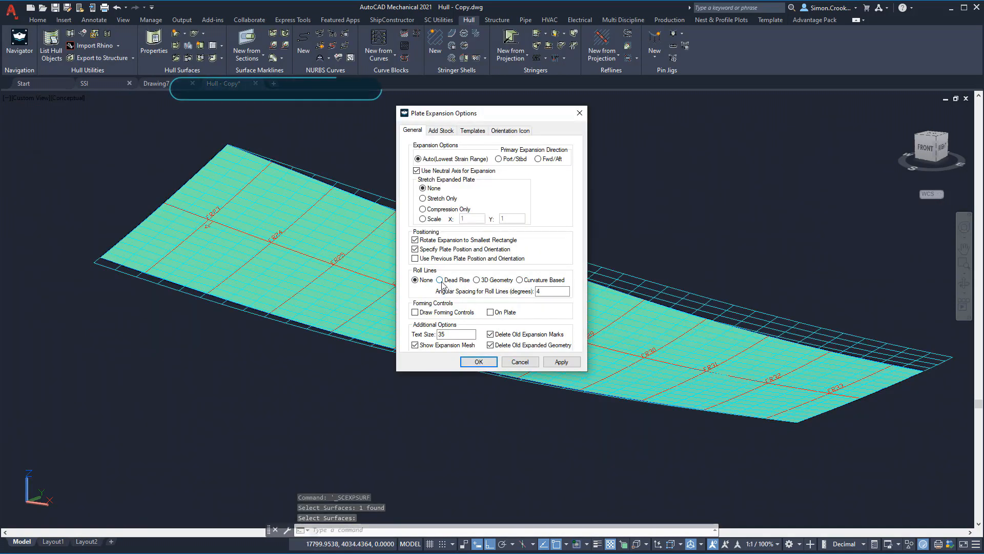
left_click(441, 130)
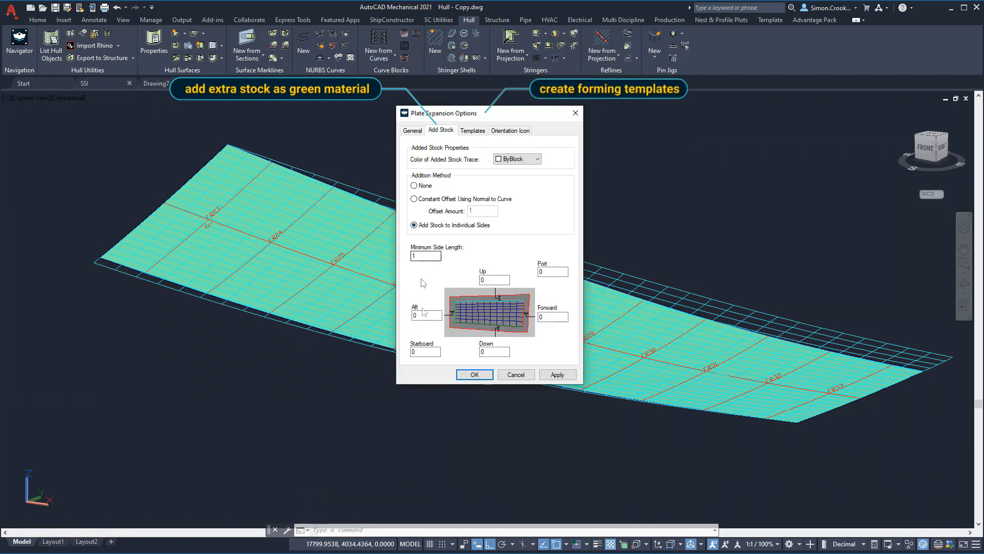
type("100")
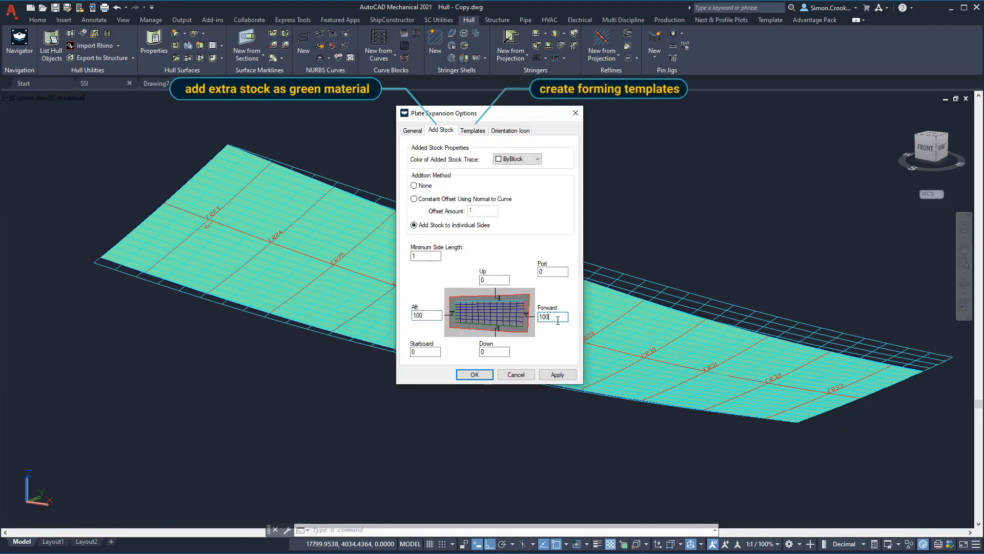
left_click(471, 130)
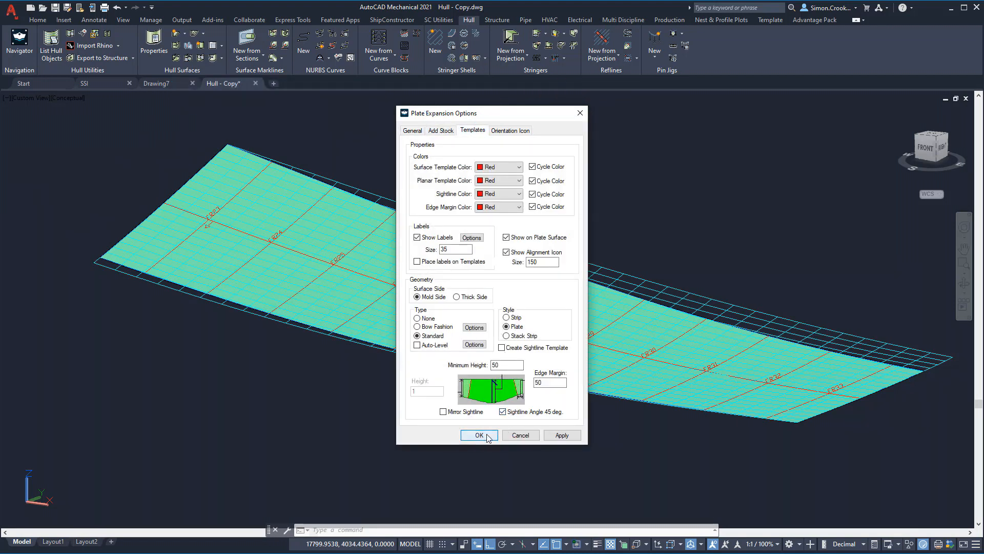
left_click(479, 435)
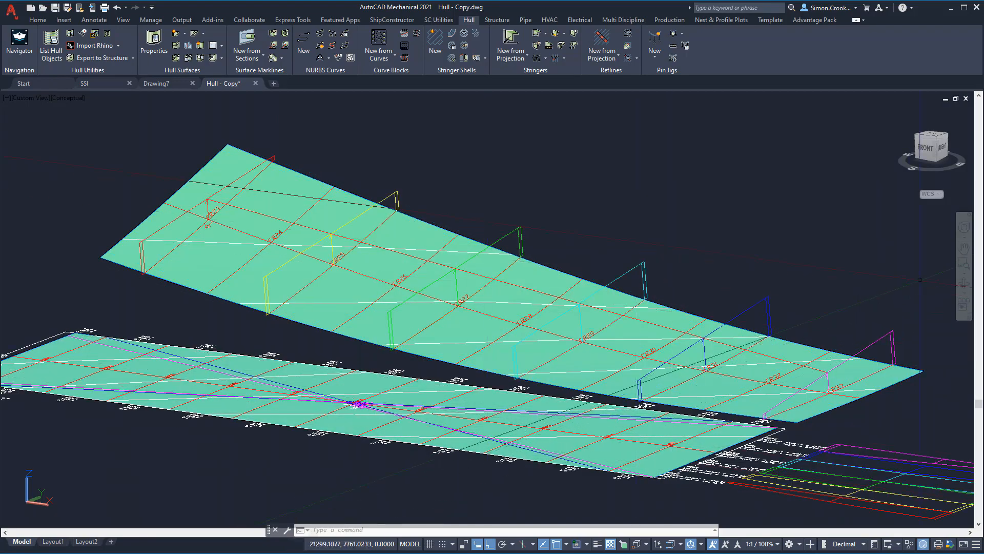
left_click(228, 83)
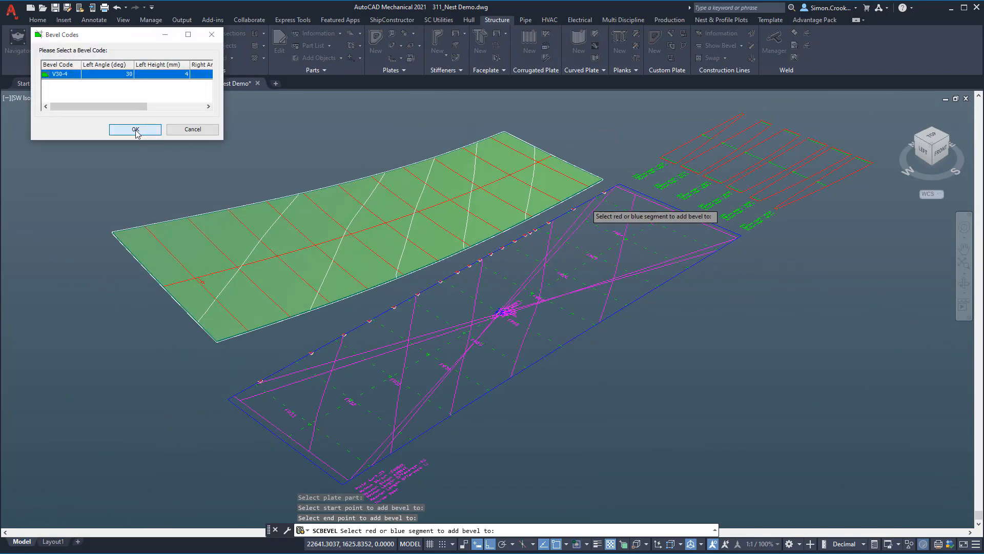
Apply bevel code V30-4 to the selected edge of the expanded curved plate.
left_click(135, 129)
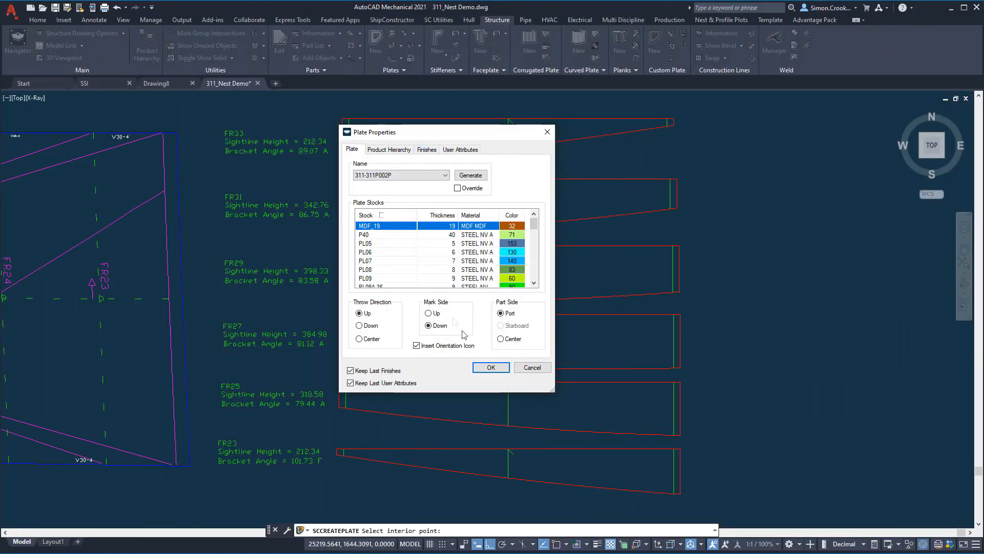
Create the template plate part with MDF_19 stock for nesting as 311_MDF-001 and 311_MDF-002.
left_click(491, 367)
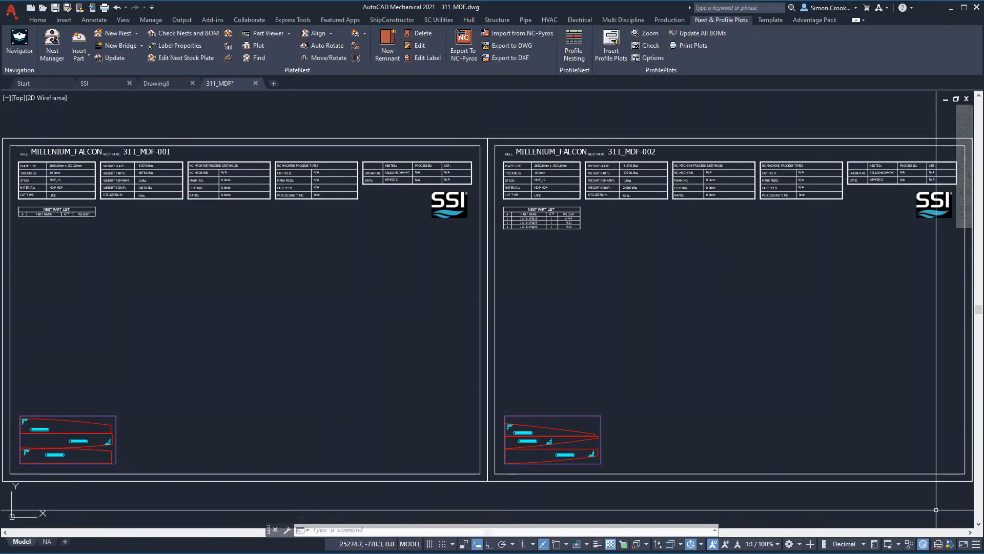